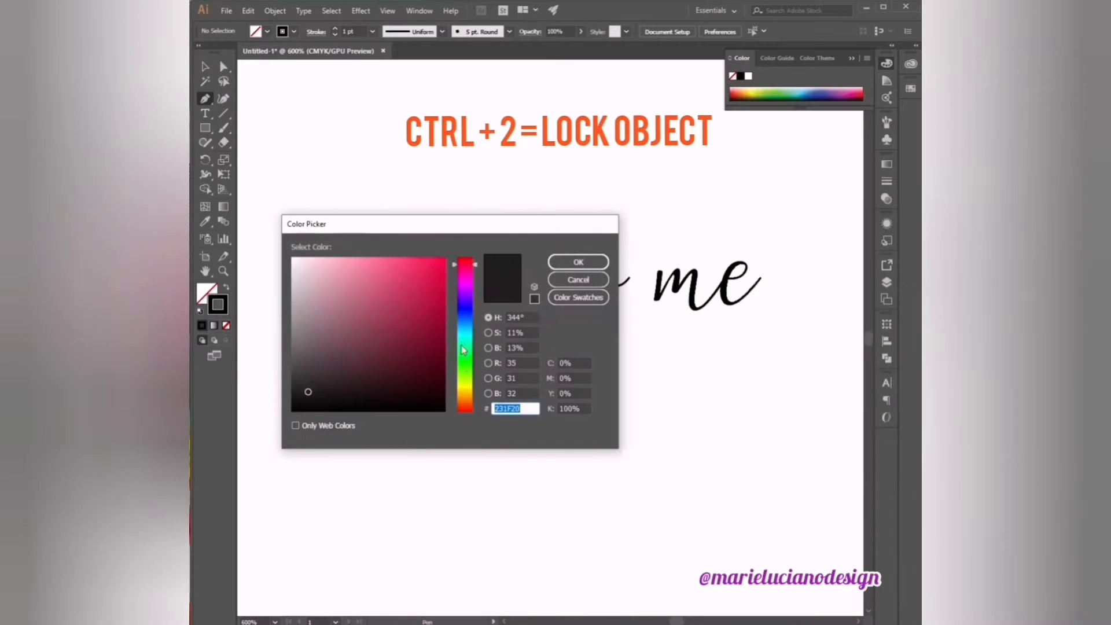
Step: Confirm a near-black stroke colour in the Color Picker for tracing
{"action": "left_click", "coordinate": [577, 262]}
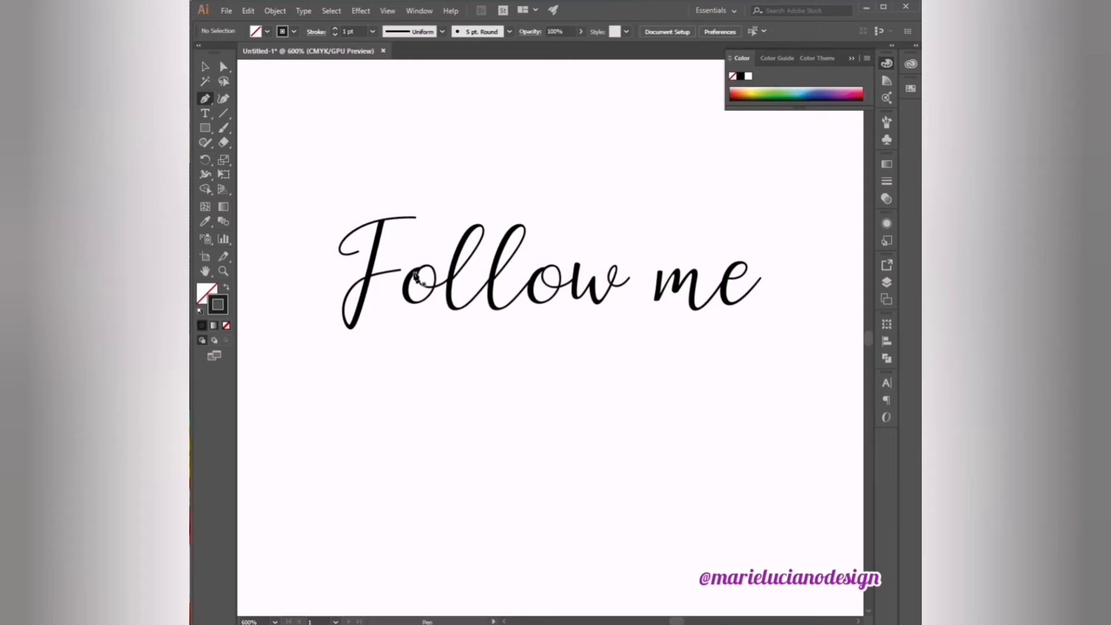
{"action": "mouse_move", "coordinate": [412, 223]}
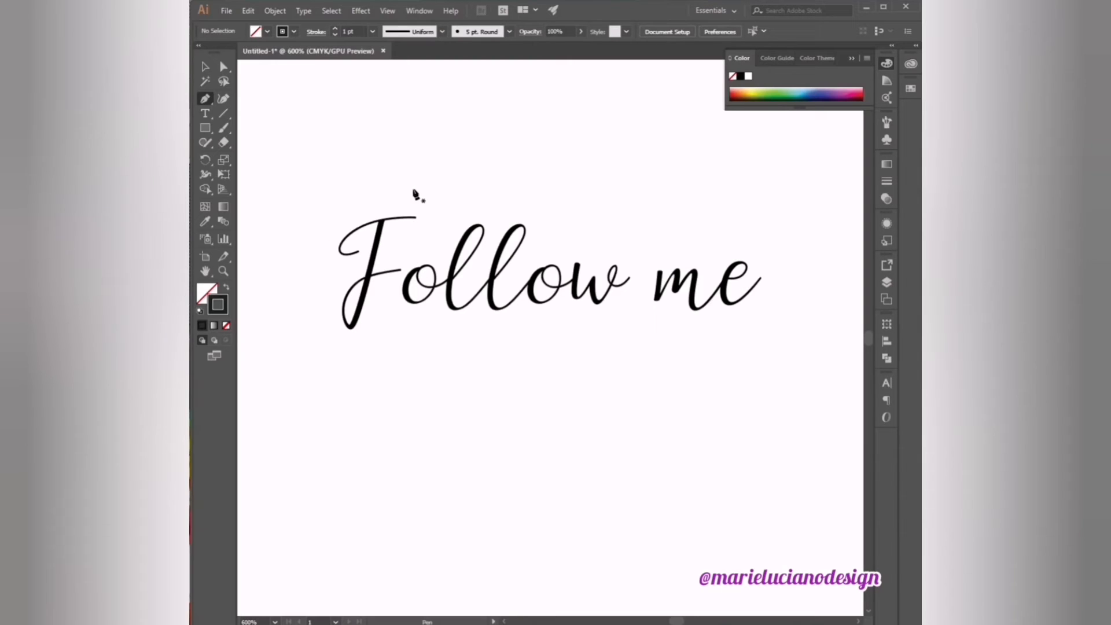
{"action": "mouse_move", "coordinate": [405, 237]}
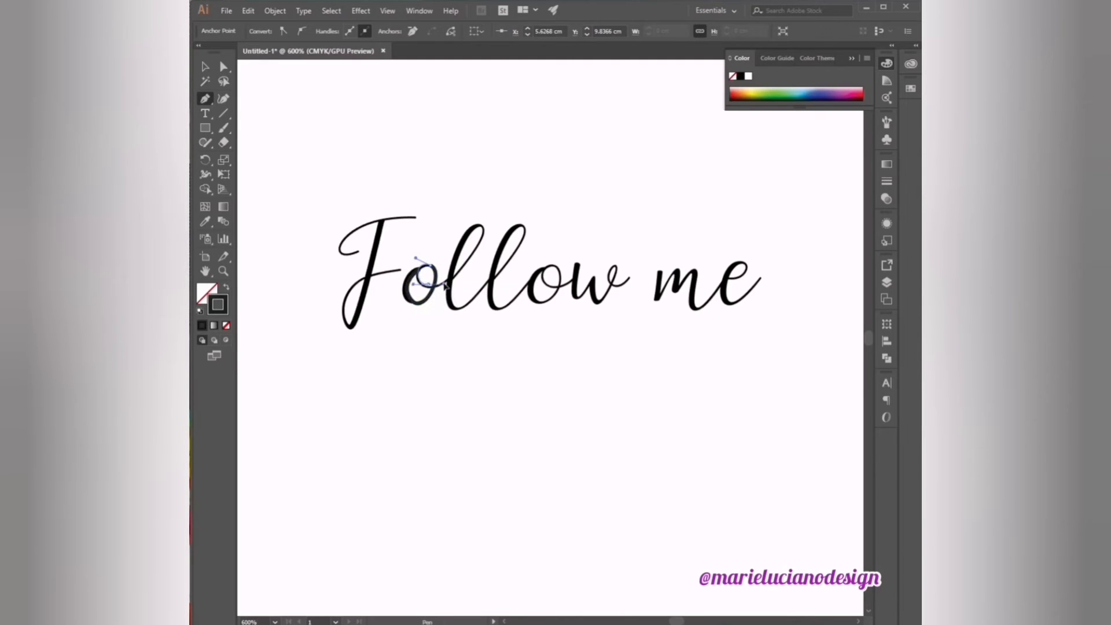
Step: Trace pen paths along the lettering through the first o, the w and the m
{"action": "left_click_drag", "start_coordinate": [426, 277], "coordinate": [486, 230]}
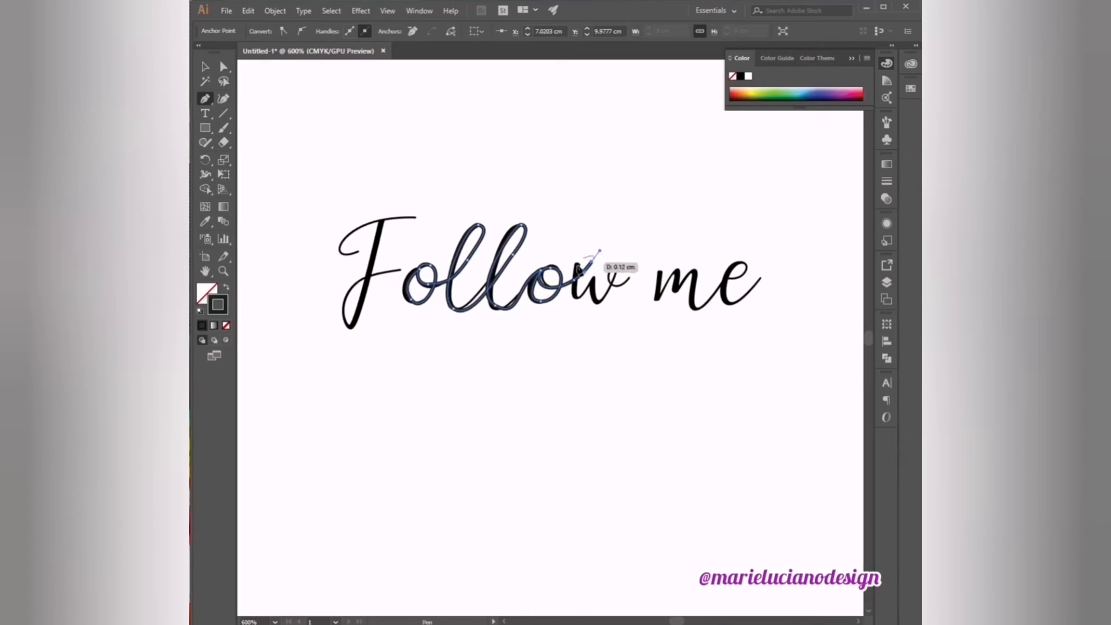
{"action": "left_click_drag", "start_coordinate": [591, 269], "coordinate": [594, 287]}
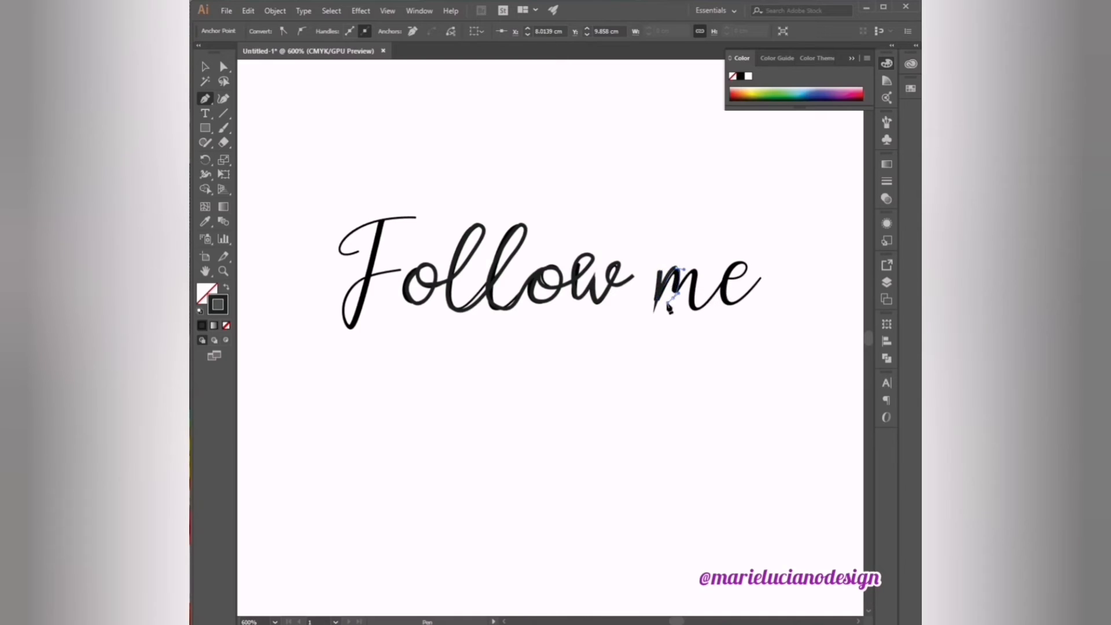
{"action": "left_click_drag", "start_coordinate": [670, 297], "coordinate": [698, 315]}
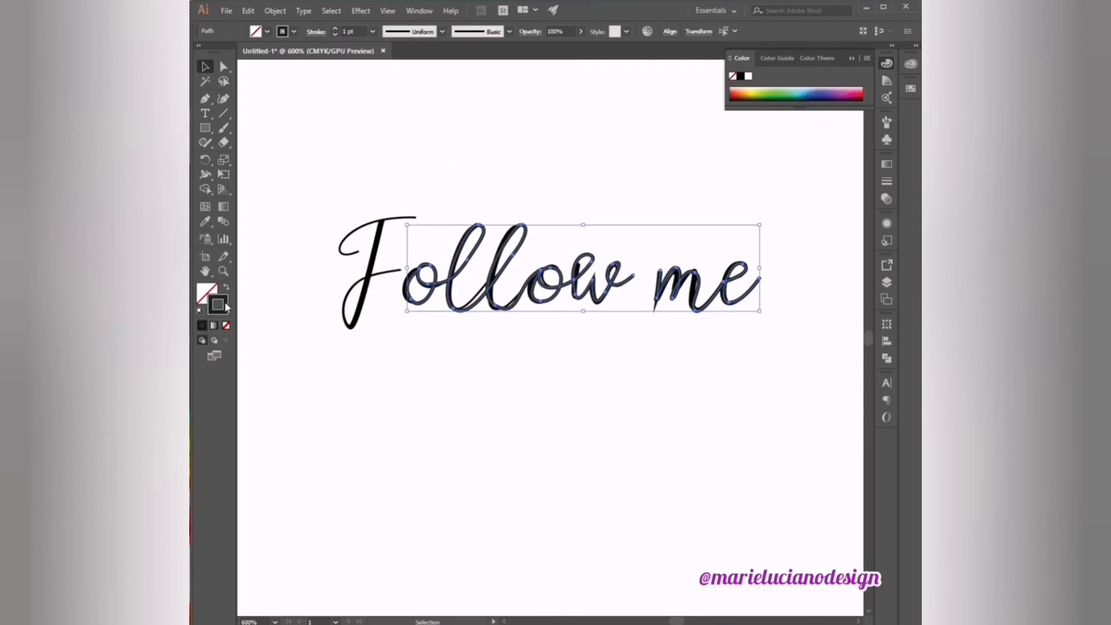
Step: Change the path stroke colour to green and start tracing the capital F
{"action": "double_click", "coordinate": [219, 305]}
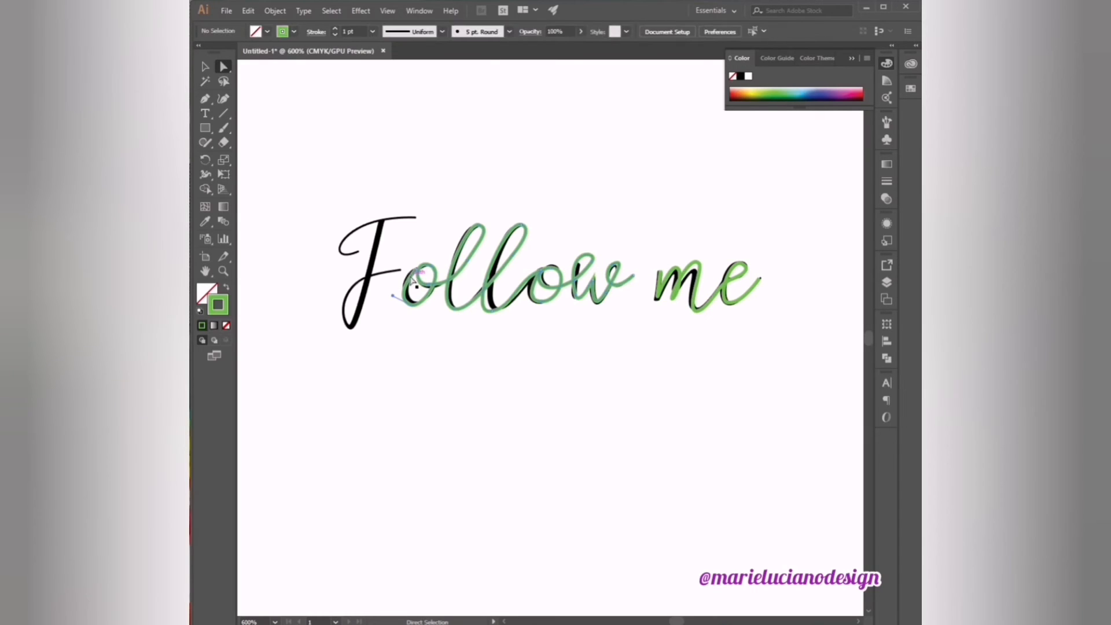
{"action": "left_click", "coordinate": [206, 98]}
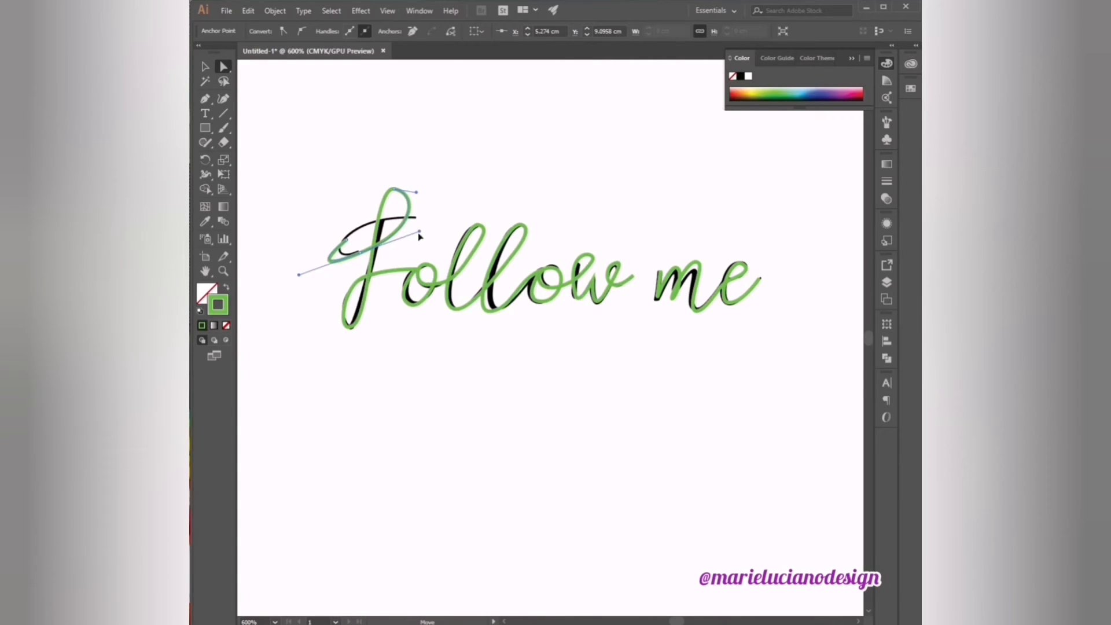
Step: Reshape the curve of the traced F path
{"action": "left_click_drag", "start_coordinate": [418, 234], "coordinate": [347, 244]}
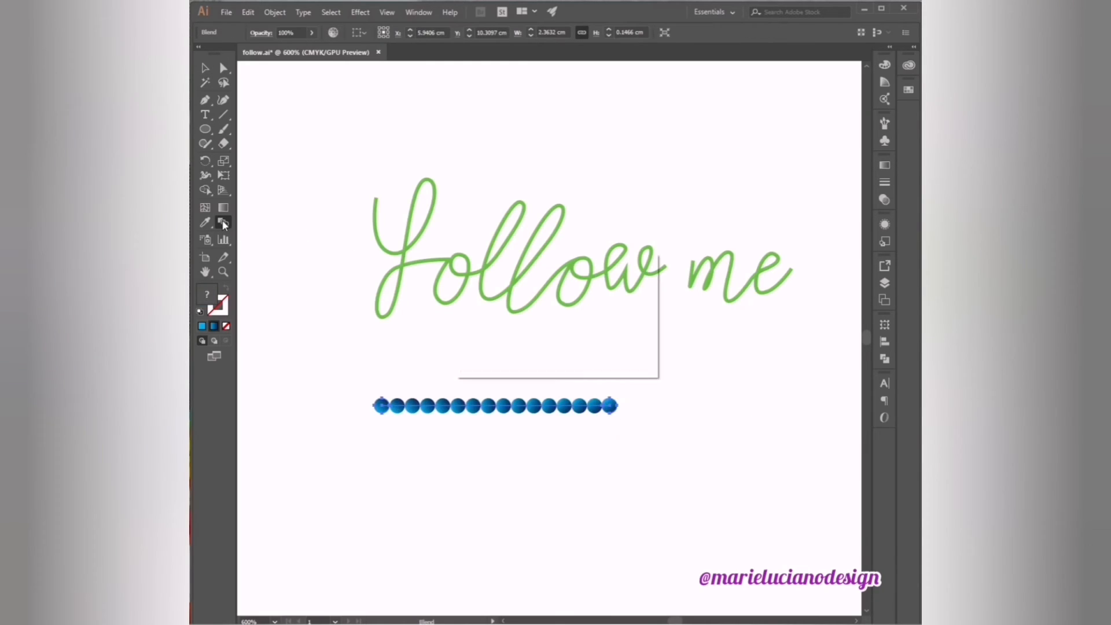
Step: Set the circle blend's Specified Steps to 1000 in Blend Options
{"action": "double_click", "coordinate": [222, 223]}
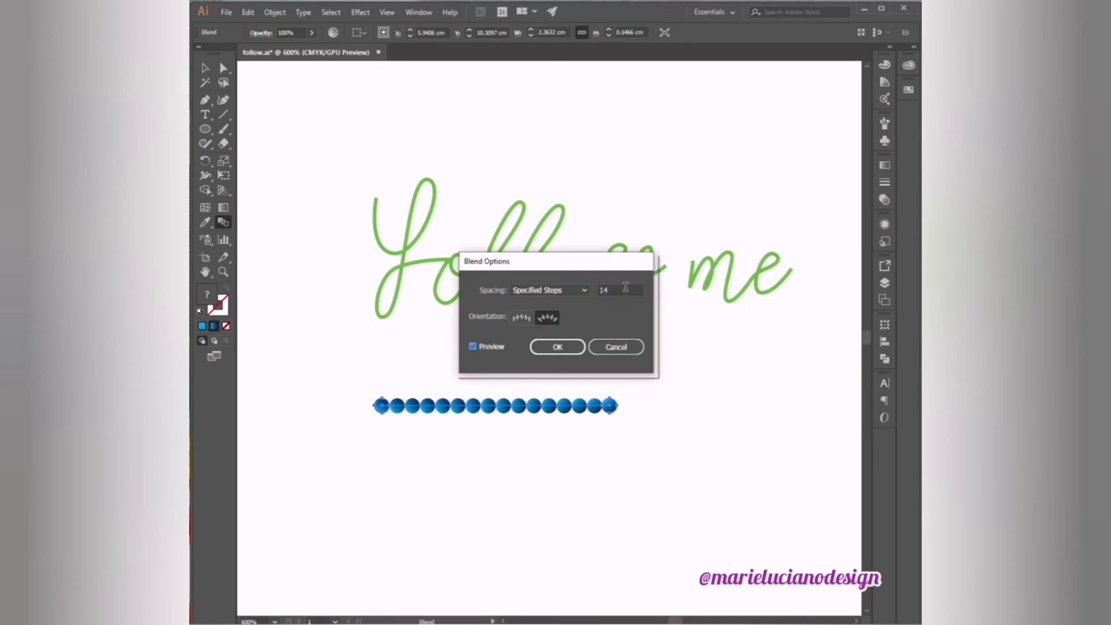
{"action": "type", "text": "300"}
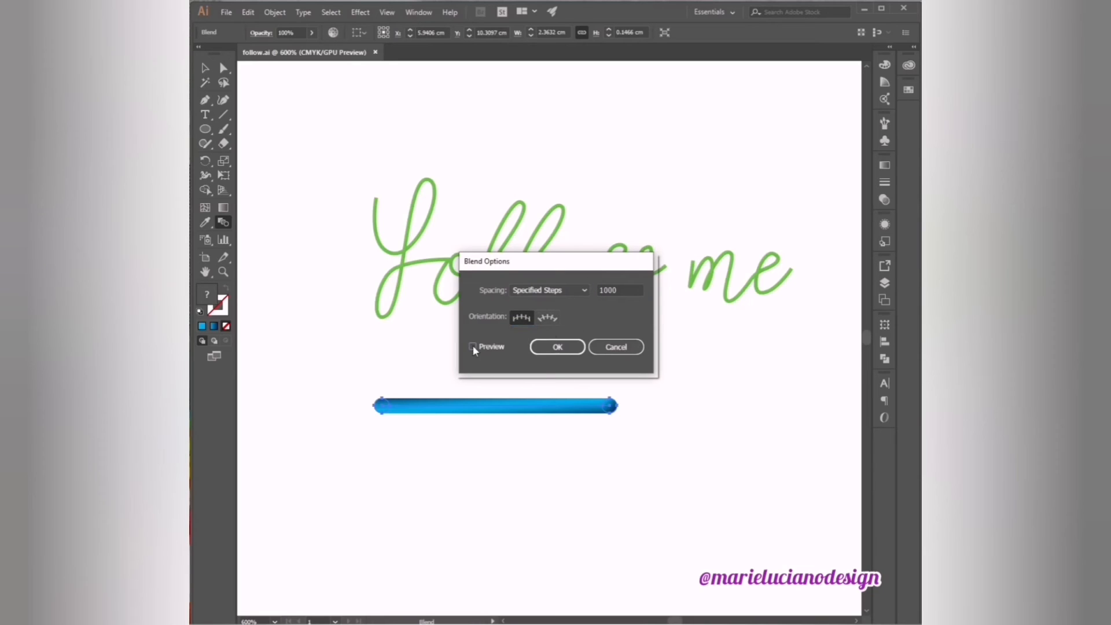
{"action": "left_click", "coordinate": [557, 347]}
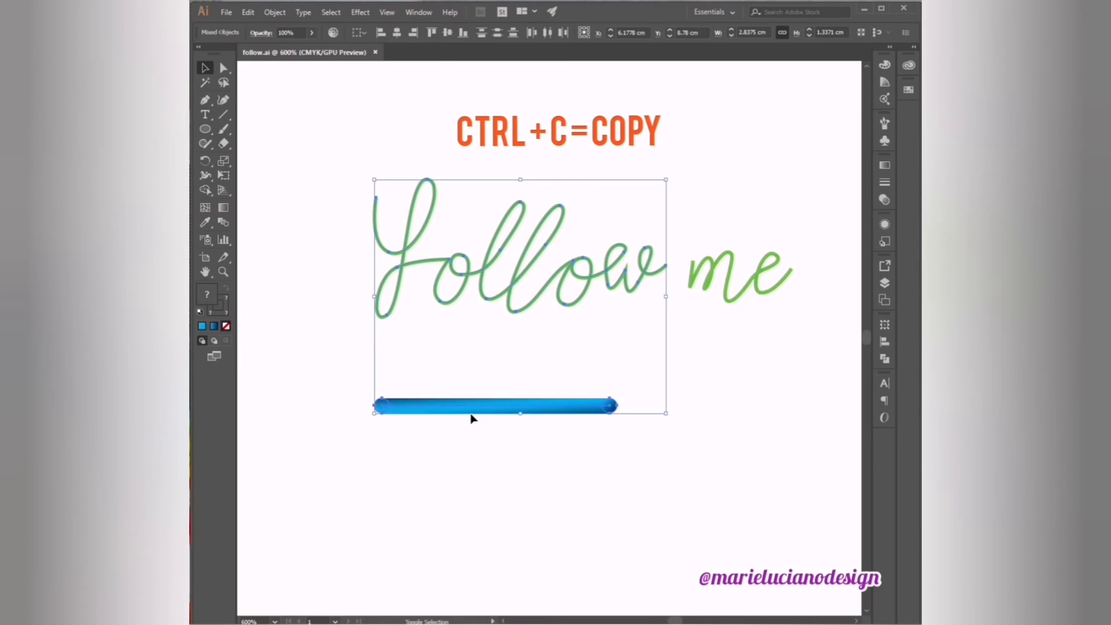
Step: Replace the Follow path's spine with the blend, then paste another blend onto the me path
{"action": "left_click", "coordinate": [274, 12]}
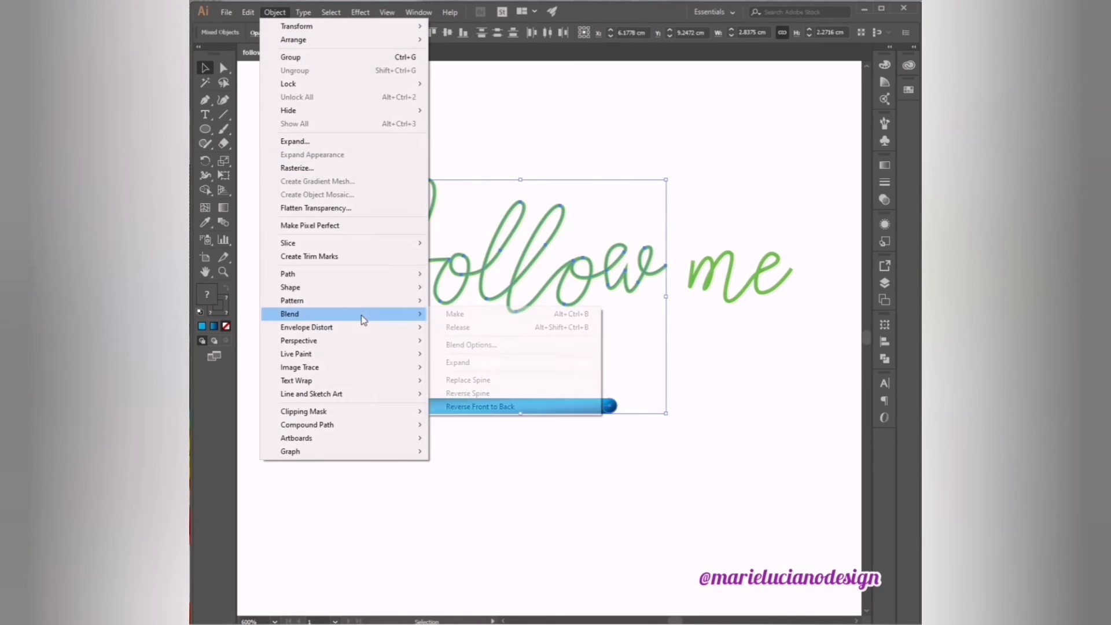
{"action": "left_click", "coordinate": [480, 406]}
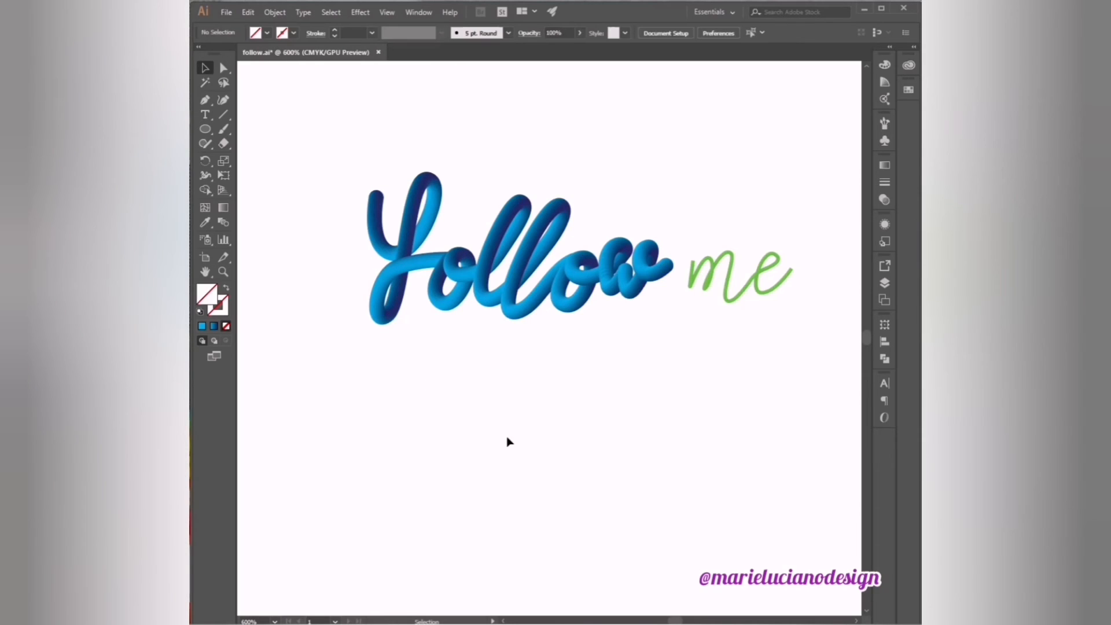
{"action": "mouse_move", "coordinate": [497, 439]}
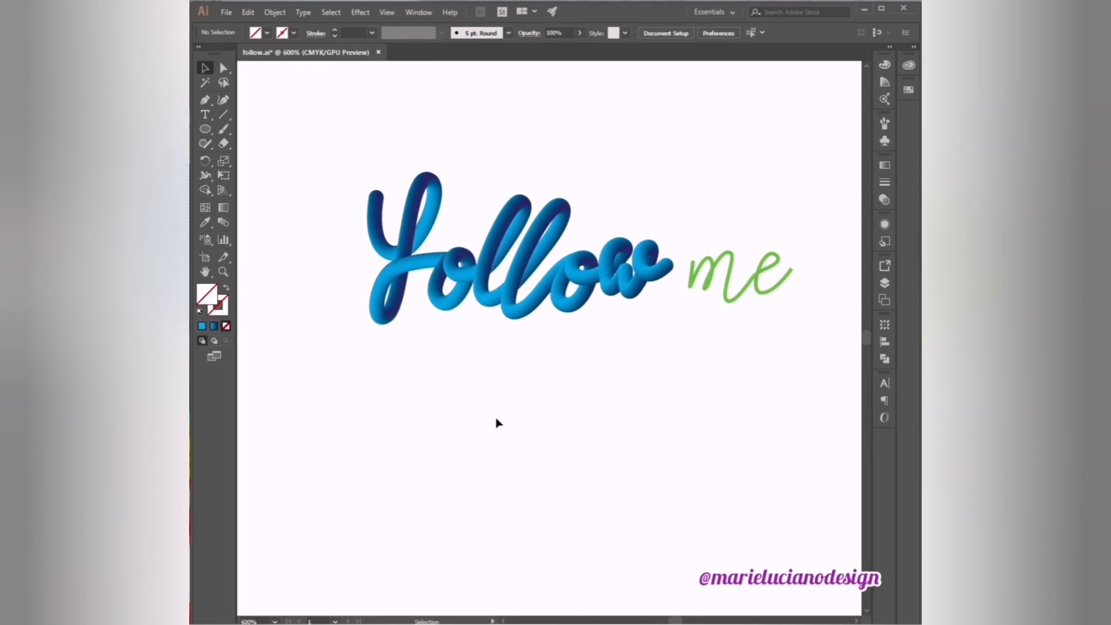
{"action": "key", "text": "ctrl+v"}
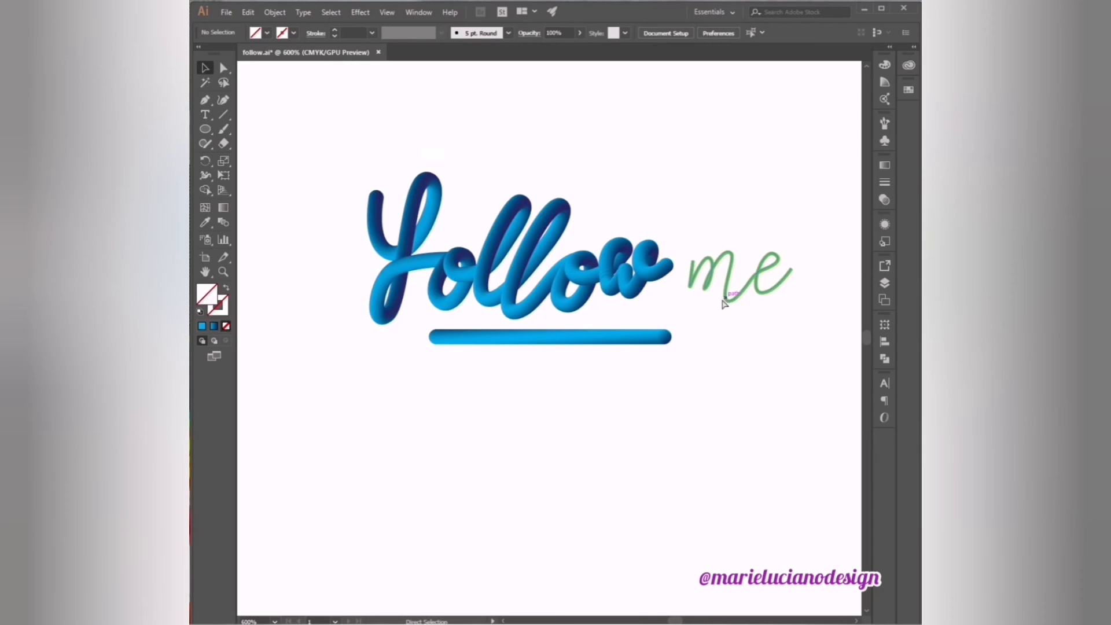
{"action": "left_click", "coordinate": [733, 282]}
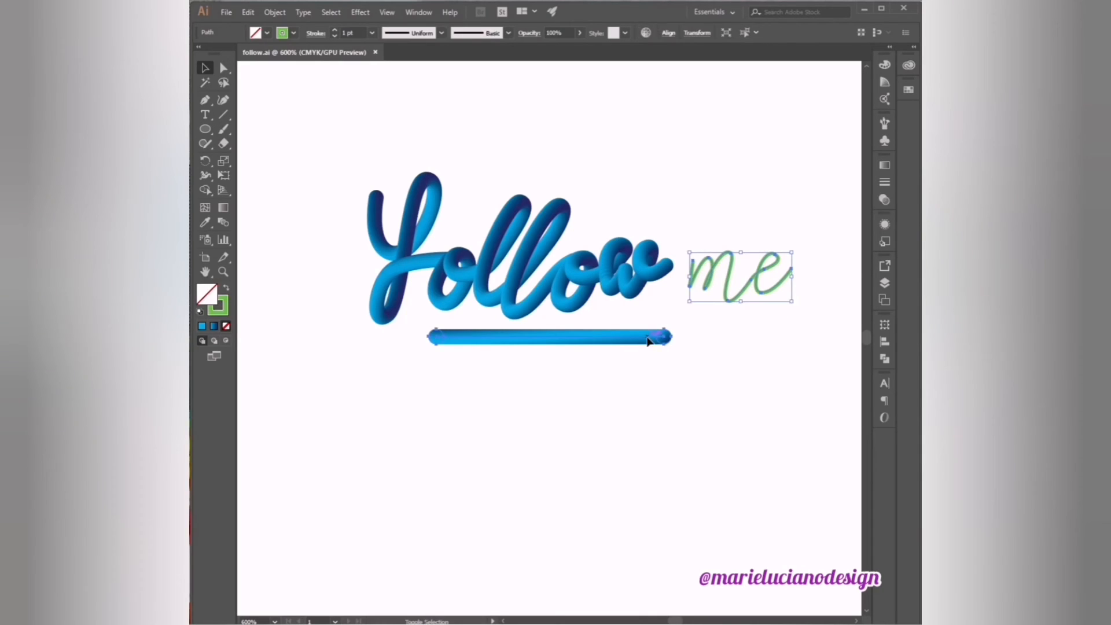
{"action": "left_click", "coordinate": [275, 12]}
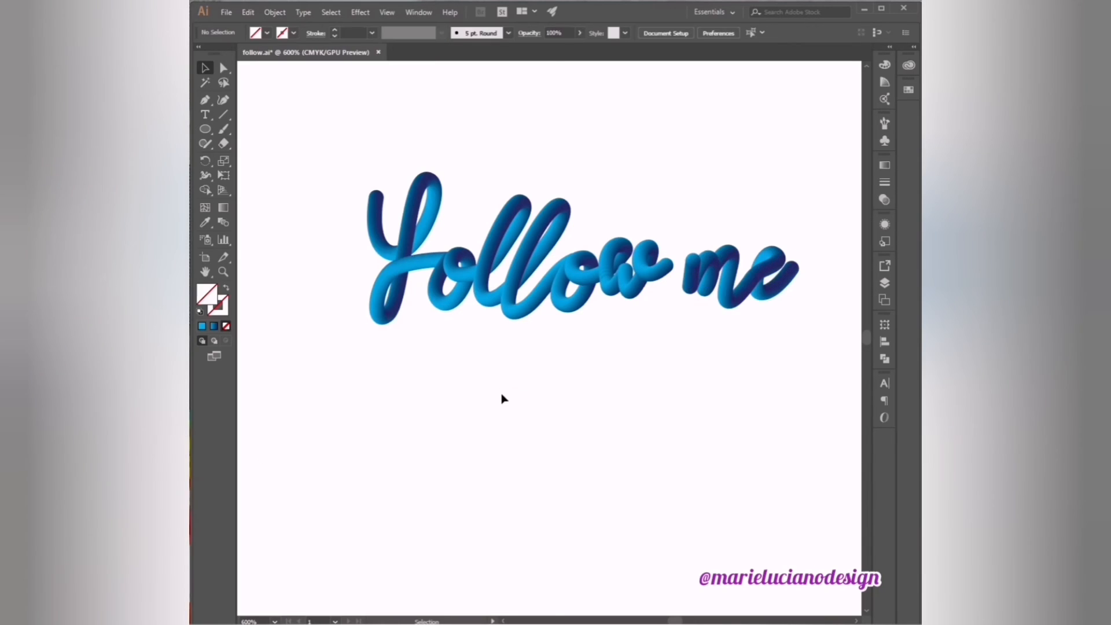
{"action": "mouse_move", "coordinate": [243, 274]}
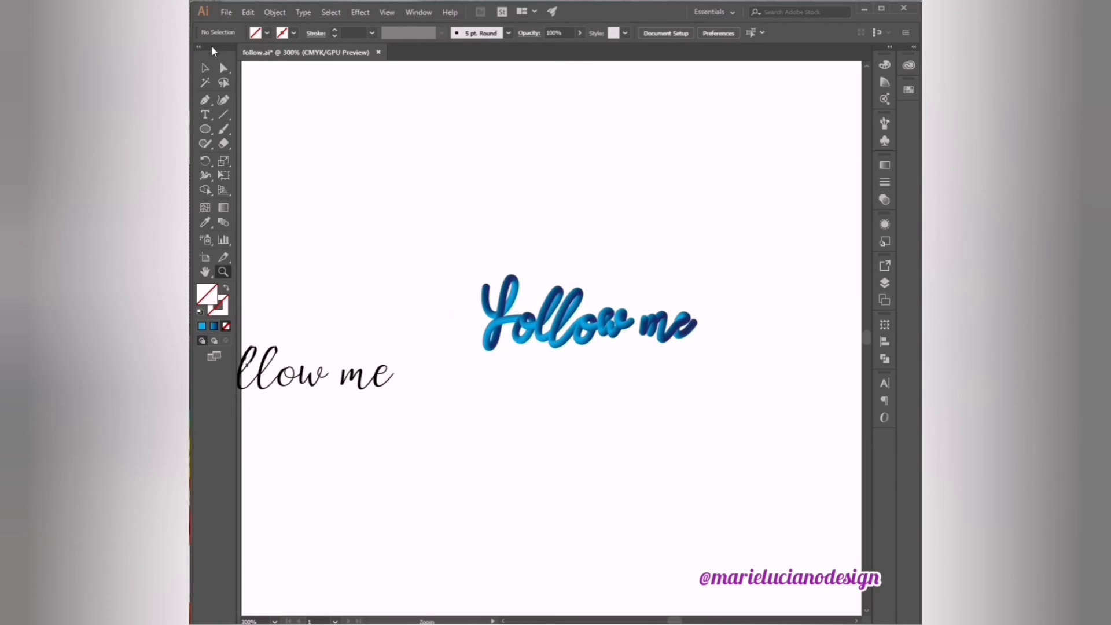
Step: Delete the leftover object and scale the blue tube lettering up across the page
{"action": "key", "text": "Delete"}
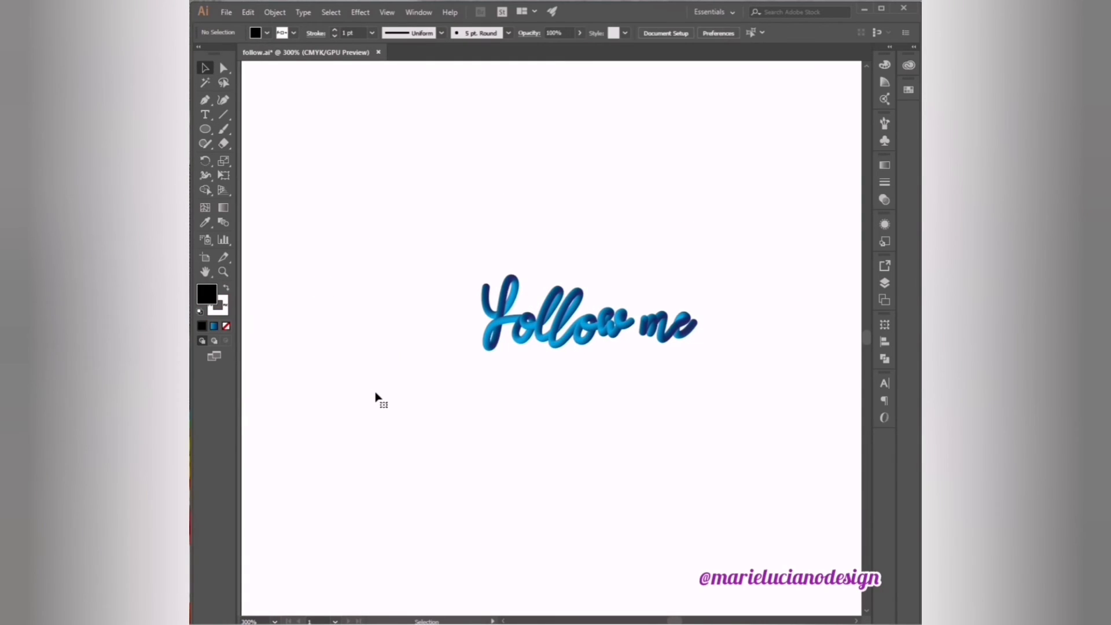
{"action": "left_click", "coordinate": [588, 326]}
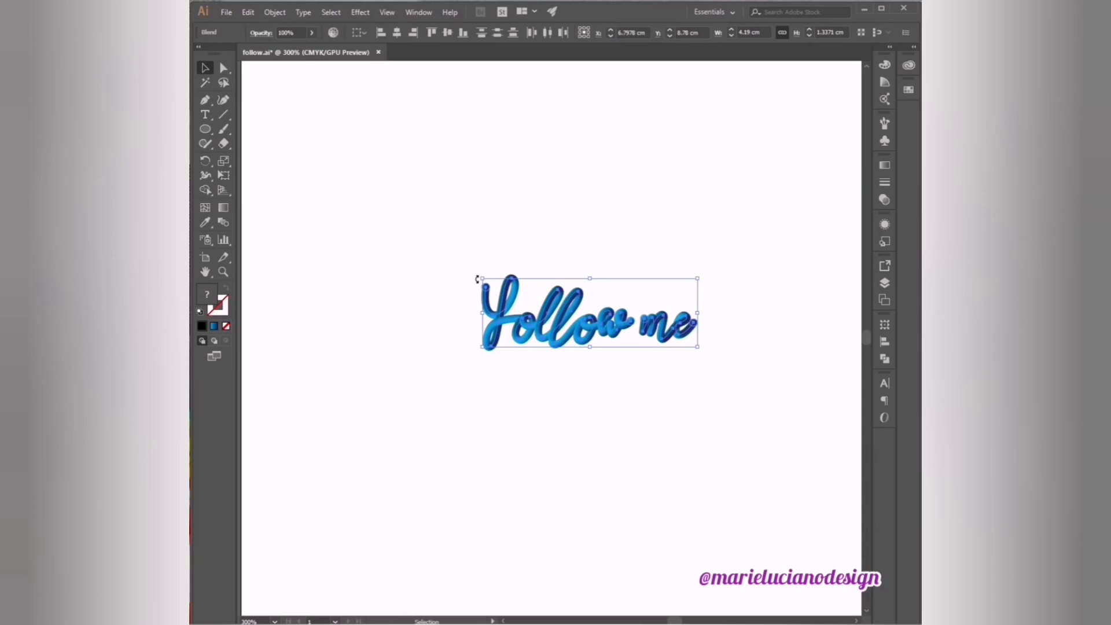
{"action": "left_click_drag", "start_coordinate": [696, 348], "coordinate": [824, 387]}
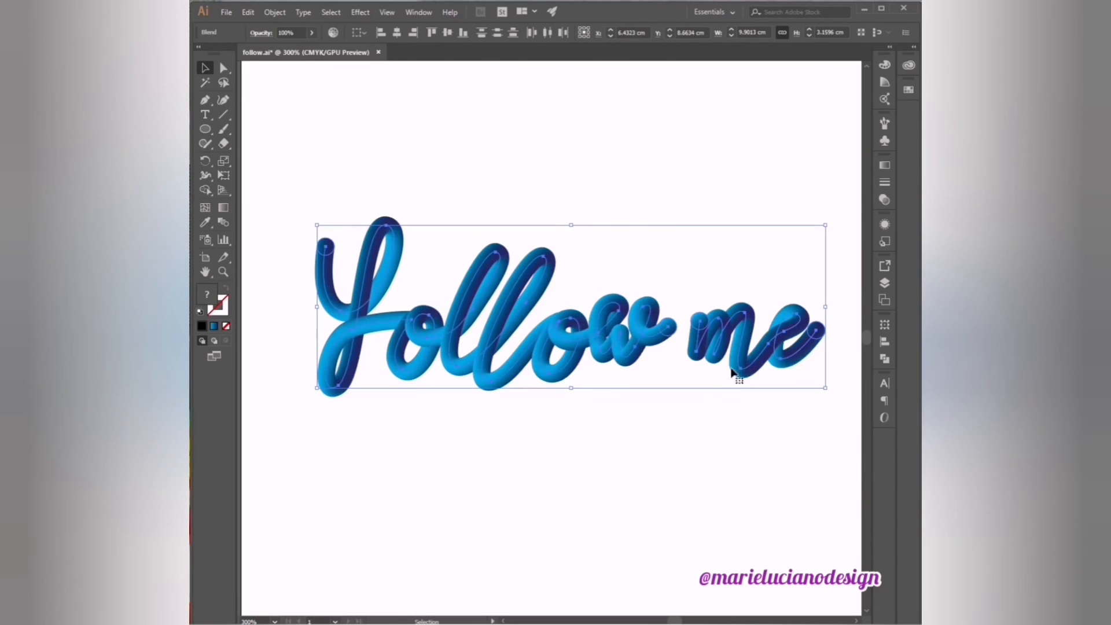
{"action": "left_click", "coordinate": [730, 479]}
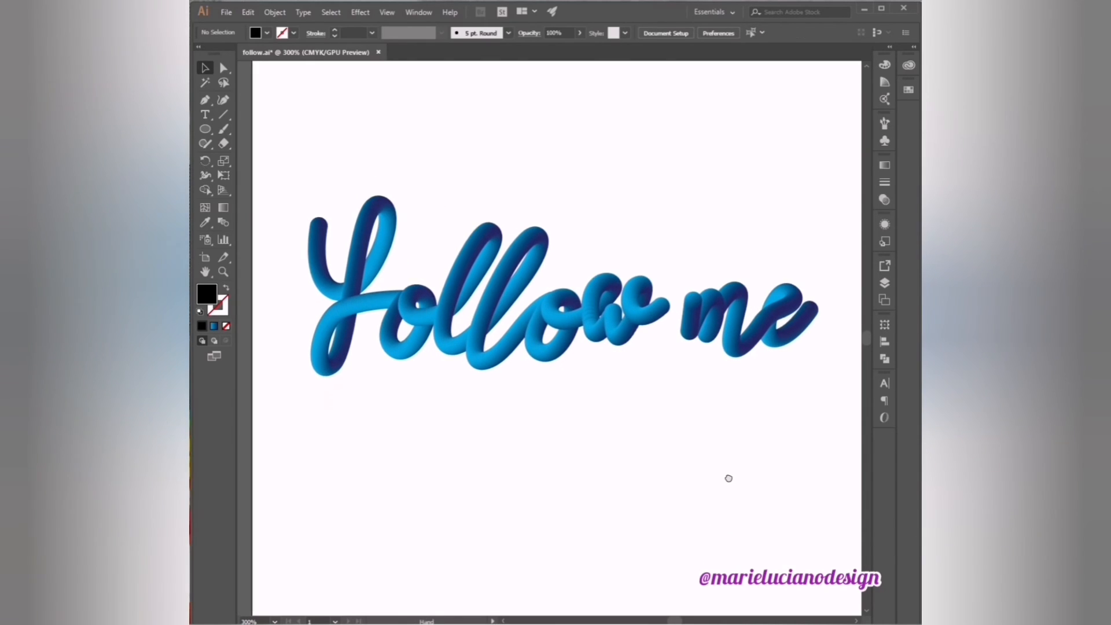